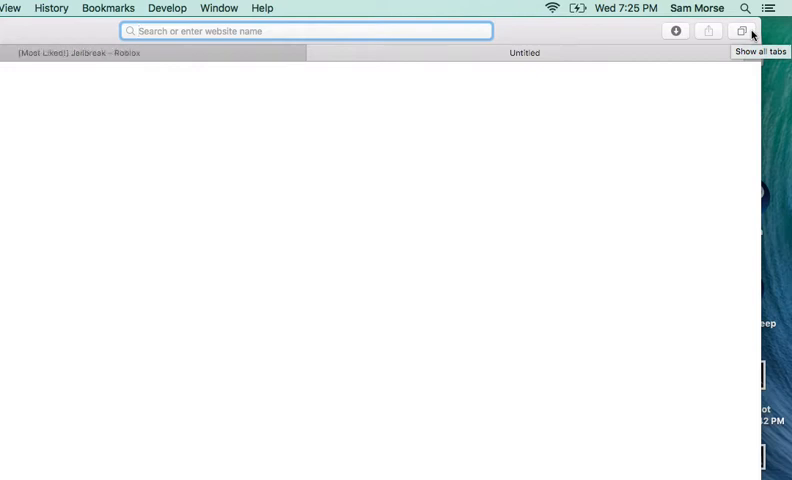
Search Google for 'bit slicer' and follow a Bit Slicer result
{"action": "type", "text": "bit s"}
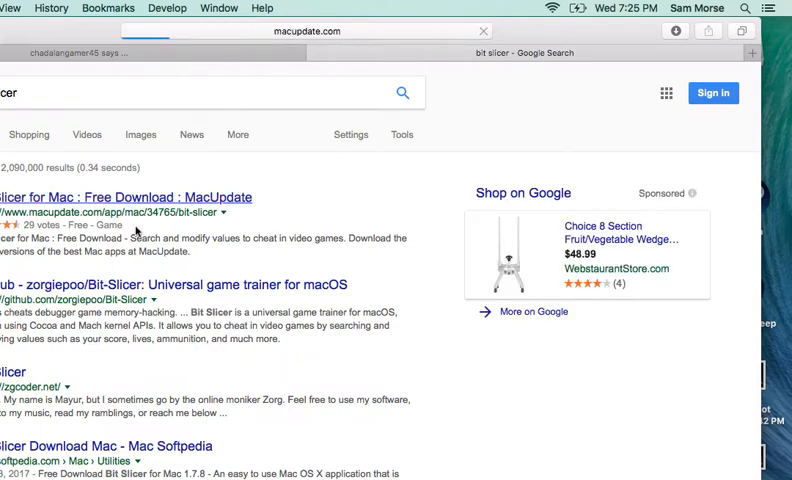
{"action": "left_click", "coordinate": [116, 196]}
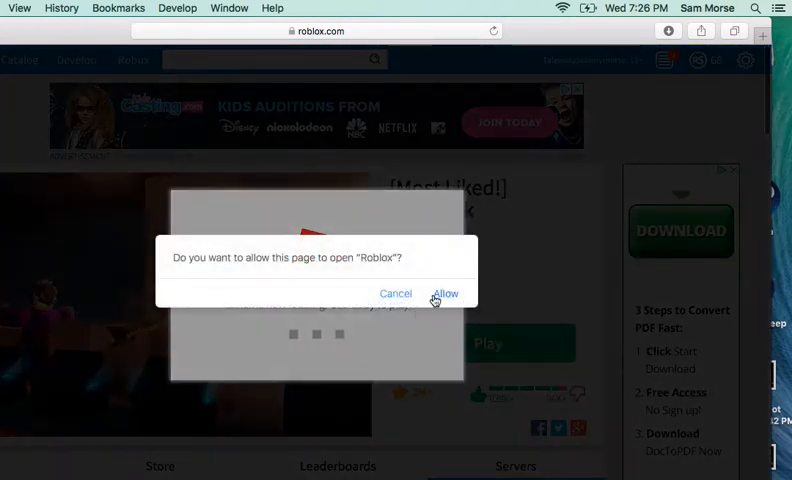
{"action": "left_click", "coordinate": [444, 292]}
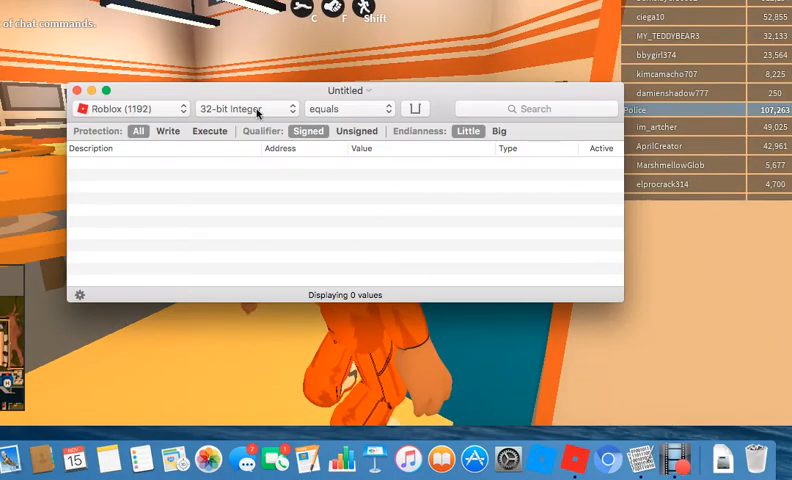
Choose the 8-bit String value type and enter 'Tor' as the search text
{"action": "left_click", "coordinate": [246, 108]}
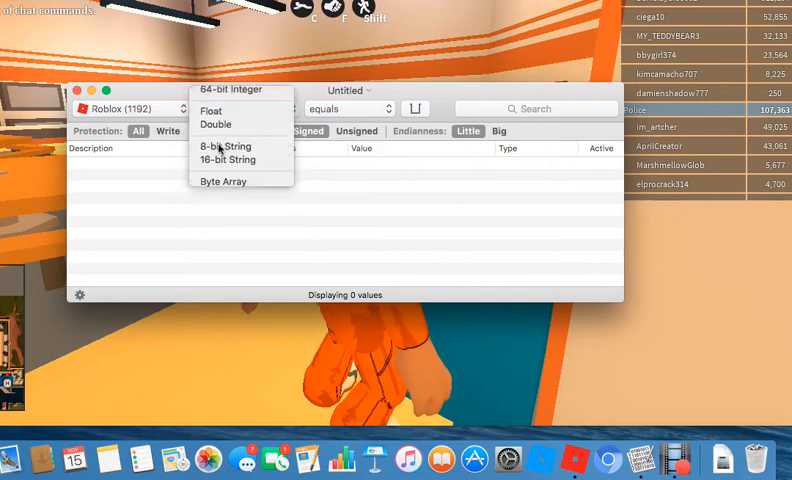
{"action": "left_click", "coordinate": [224, 146]}
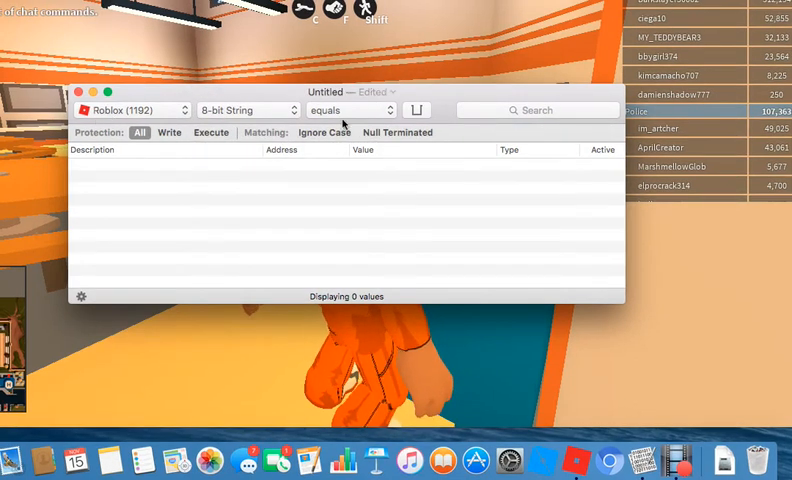
{"action": "left_click", "coordinate": [536, 110]}
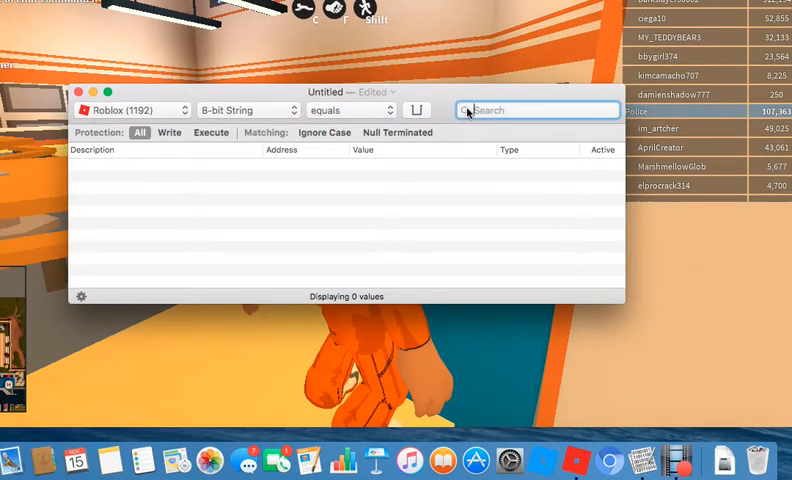
{"action": "type", "text": "Tor"}
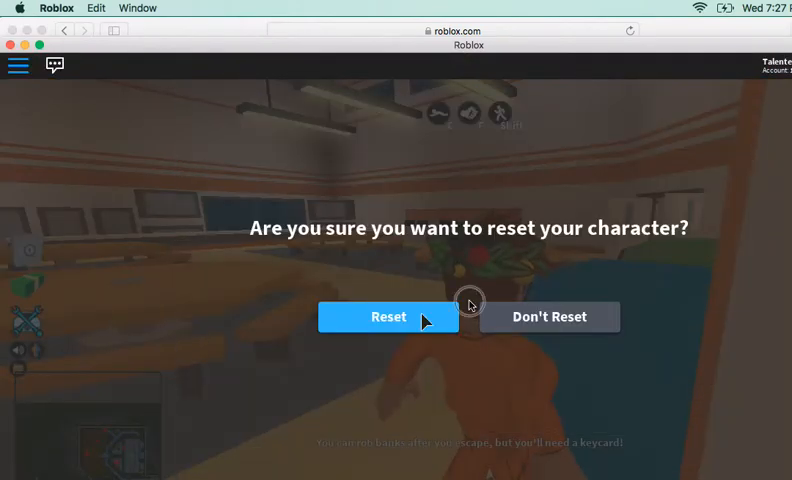
Confirm the Reset Character prompt in Roblox
{"action": "left_click", "coordinate": [388, 316]}
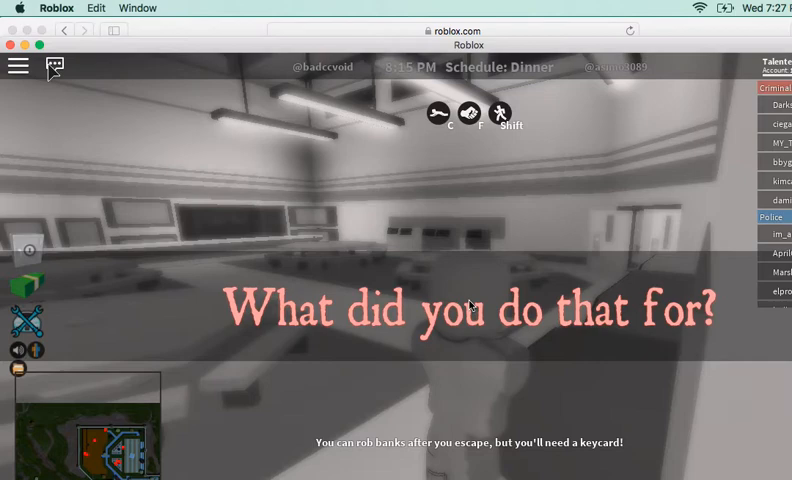